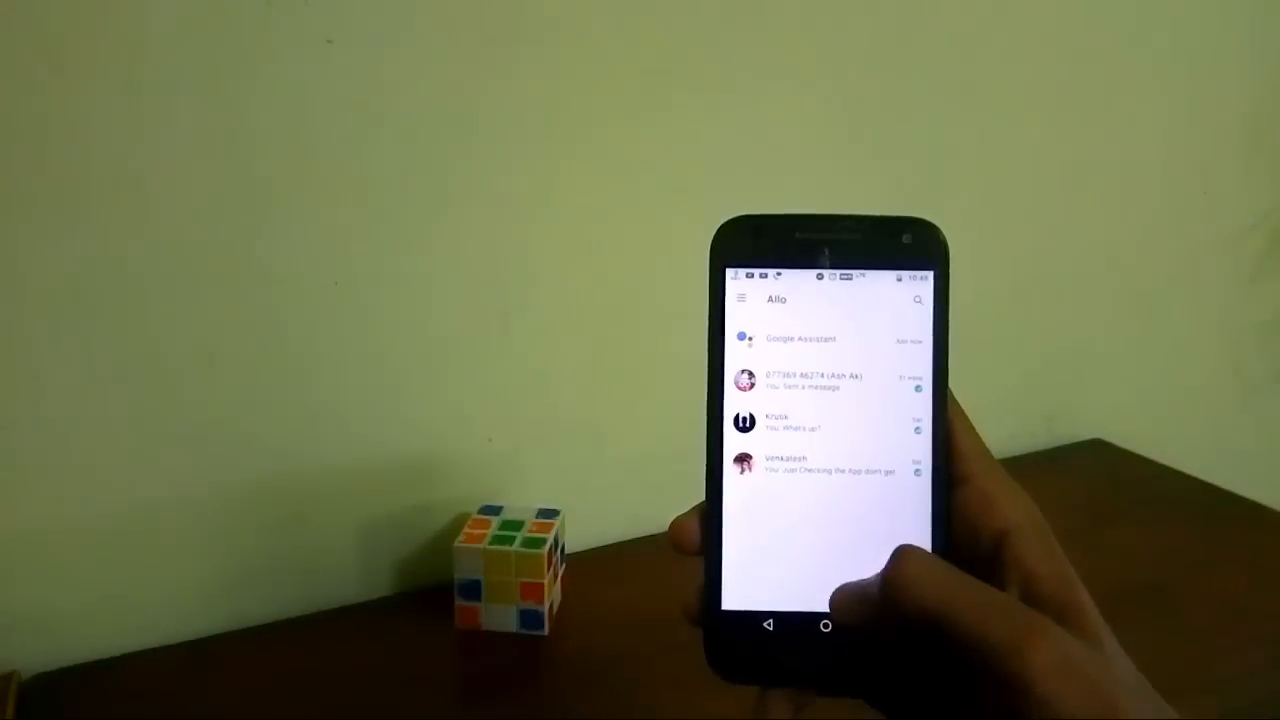
# Step: Open the Google Assistant chat in Allo and show its overflow menu
pyautogui.click(800, 338)
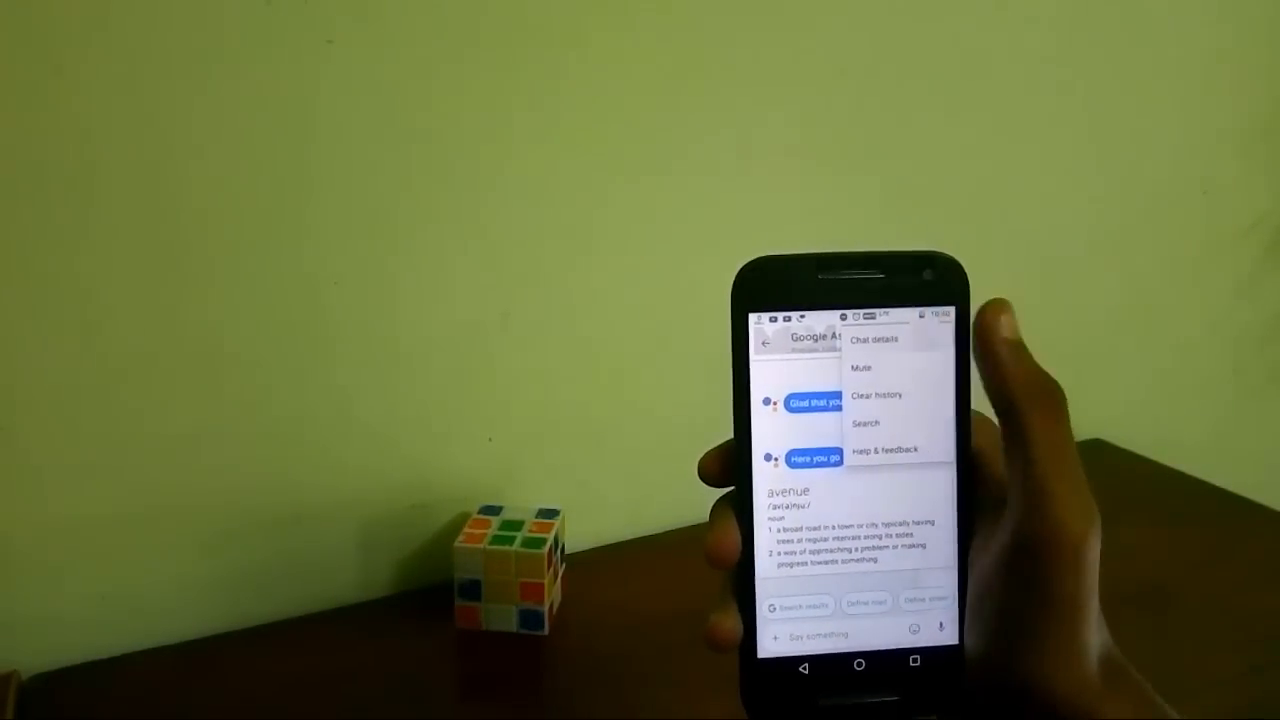
pyautogui.click(875, 338)
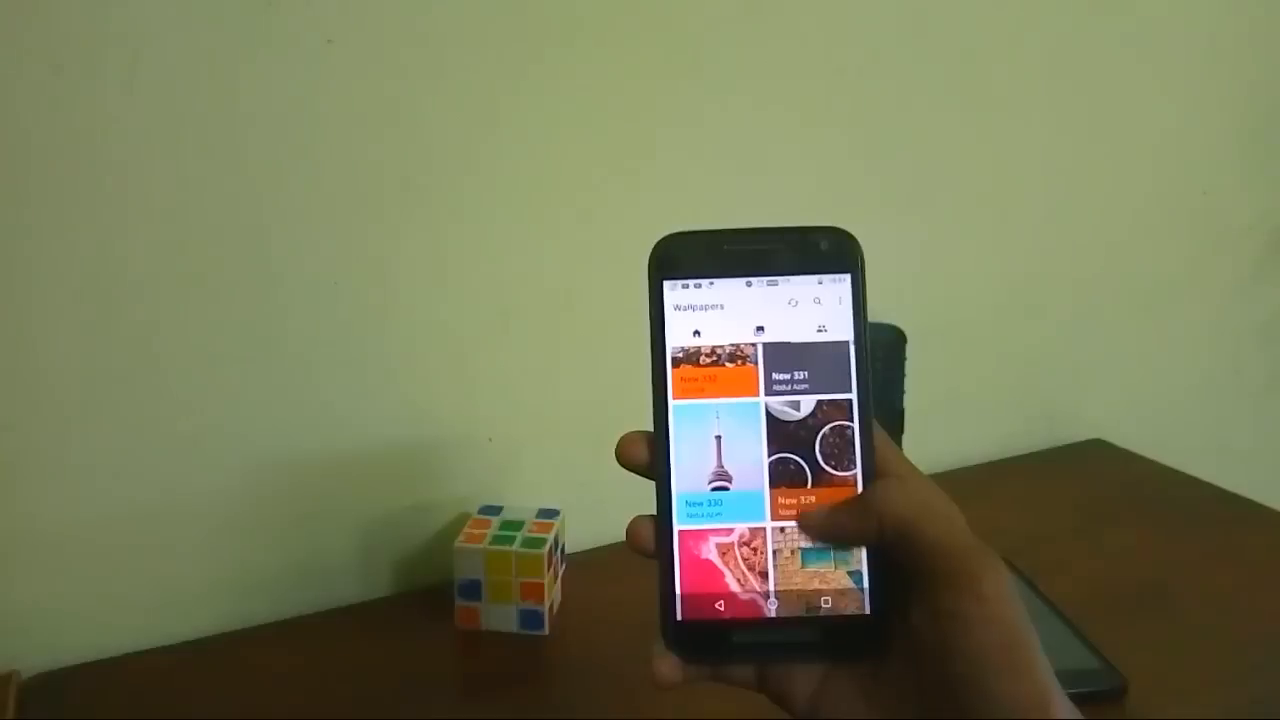
# Step: Scroll the WXLL home grid down to reveal the New 330 and New 329 wallpapers
pyautogui.scroll(-3)
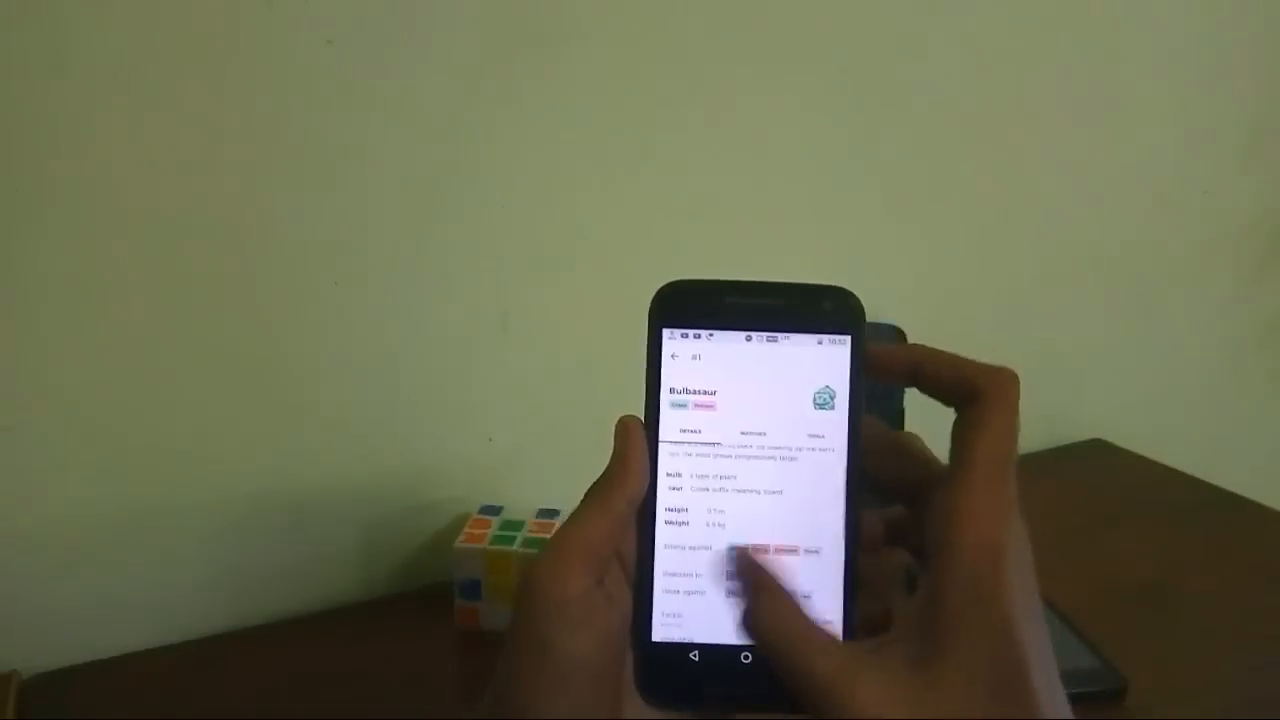
# Step: Check Bulbasaur's matchups, then view Pidgeot #18's Details with stats and evolution
pyautogui.click(745, 432)
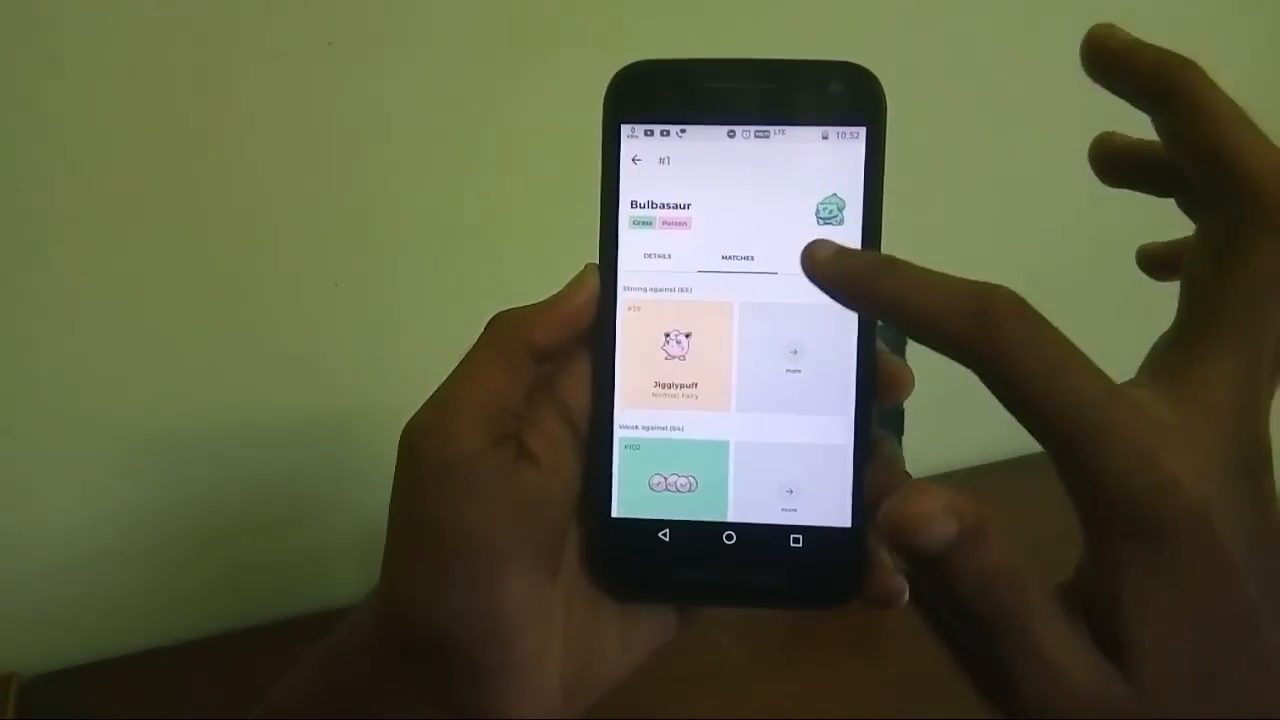
pyautogui.click(798, 247)
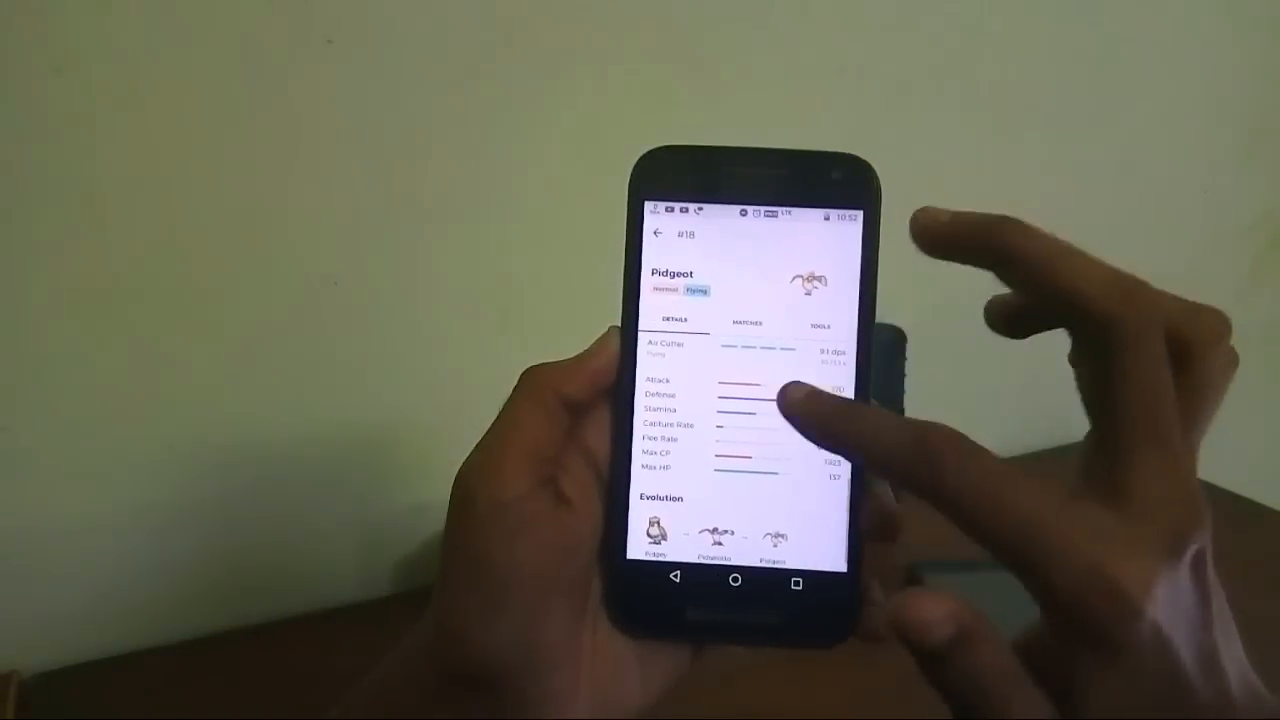
pyautogui.click(746, 322)
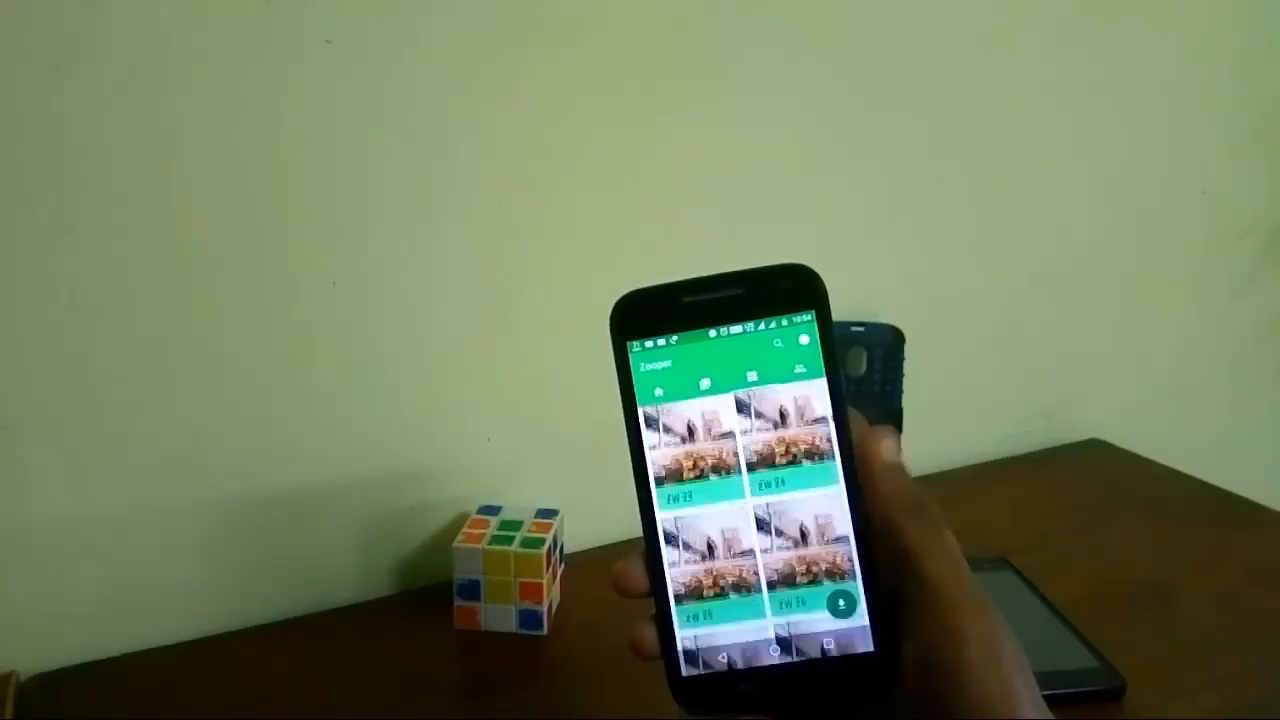
# Step: Scroll the Zooper skin grid down to tiles around ZW 65 and beyond
pyautogui.scroll(-3)
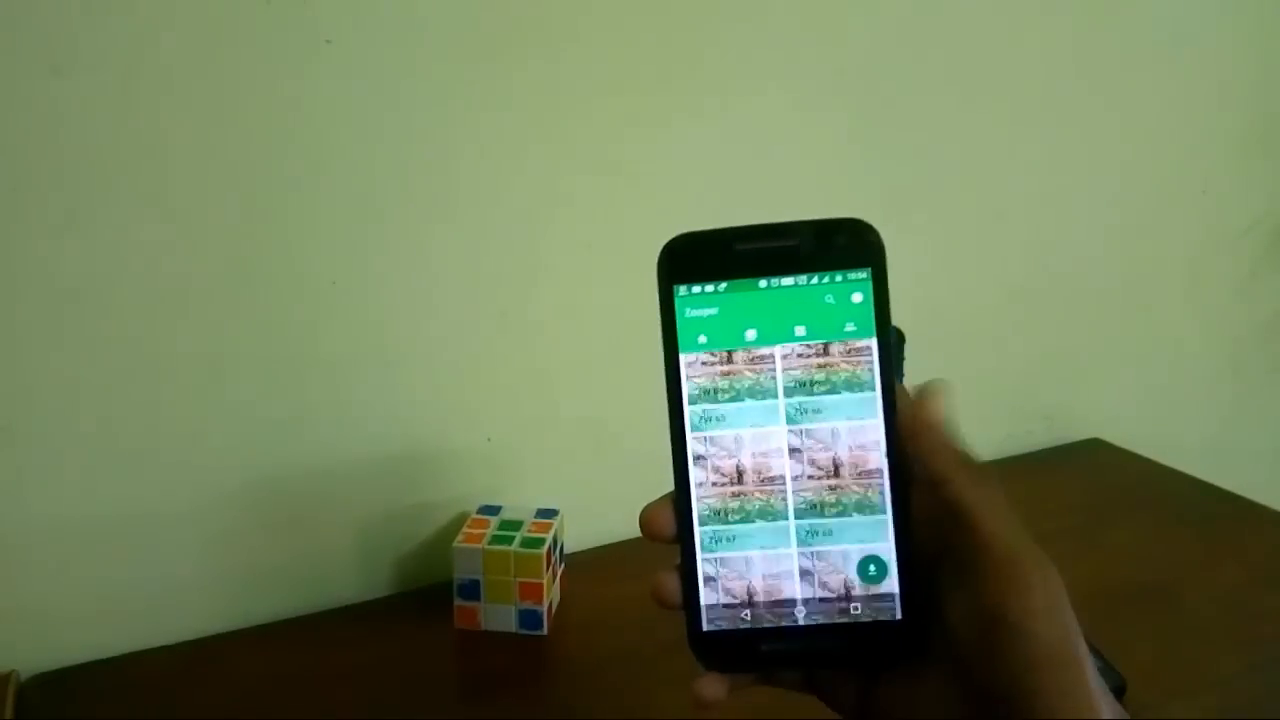
pyautogui.scroll(-3)
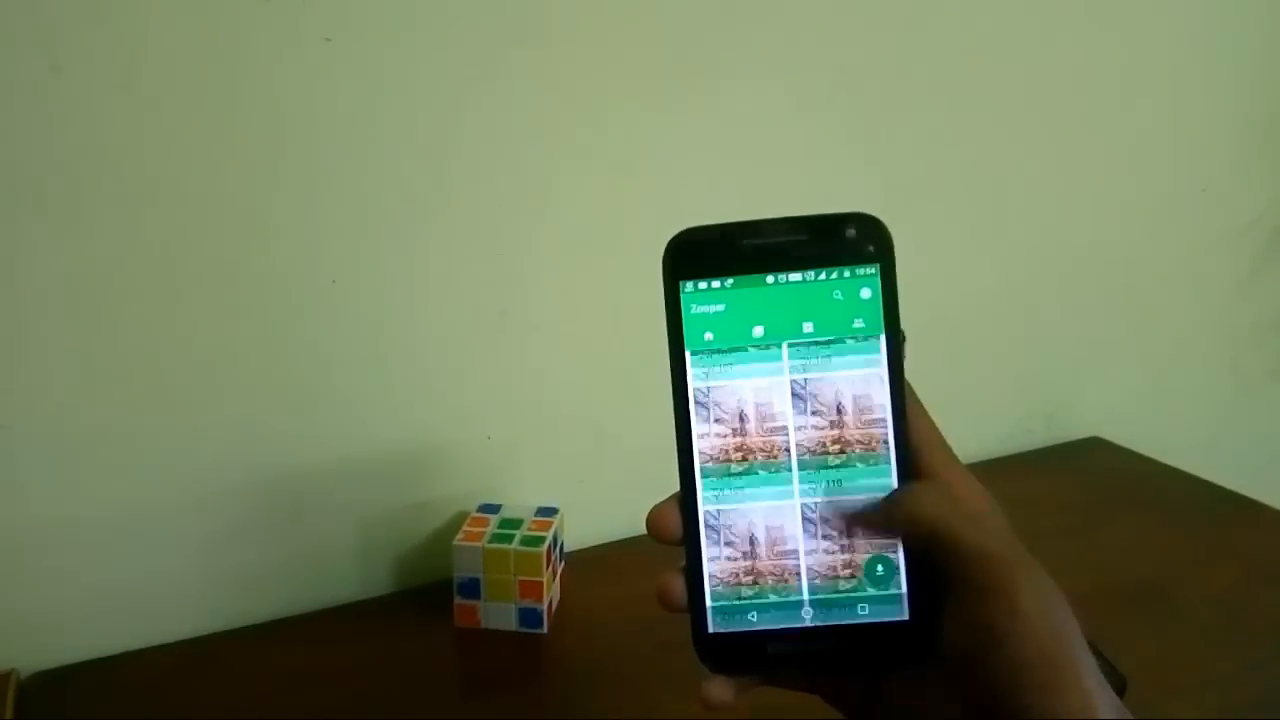